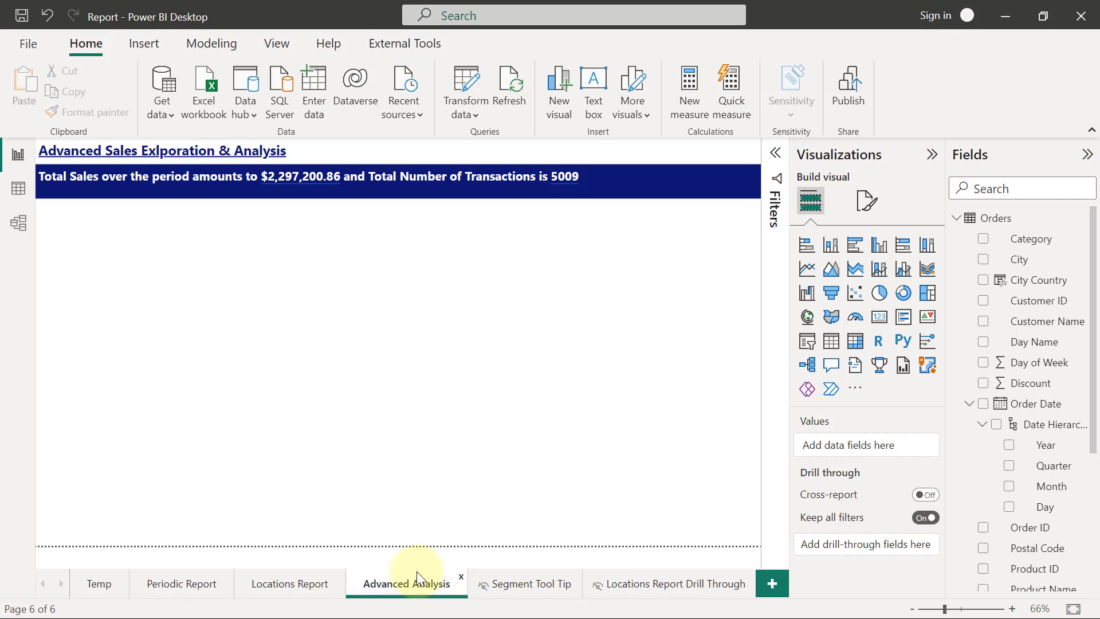
{"action": "mouse_move", "coordinate": [685, 594]}
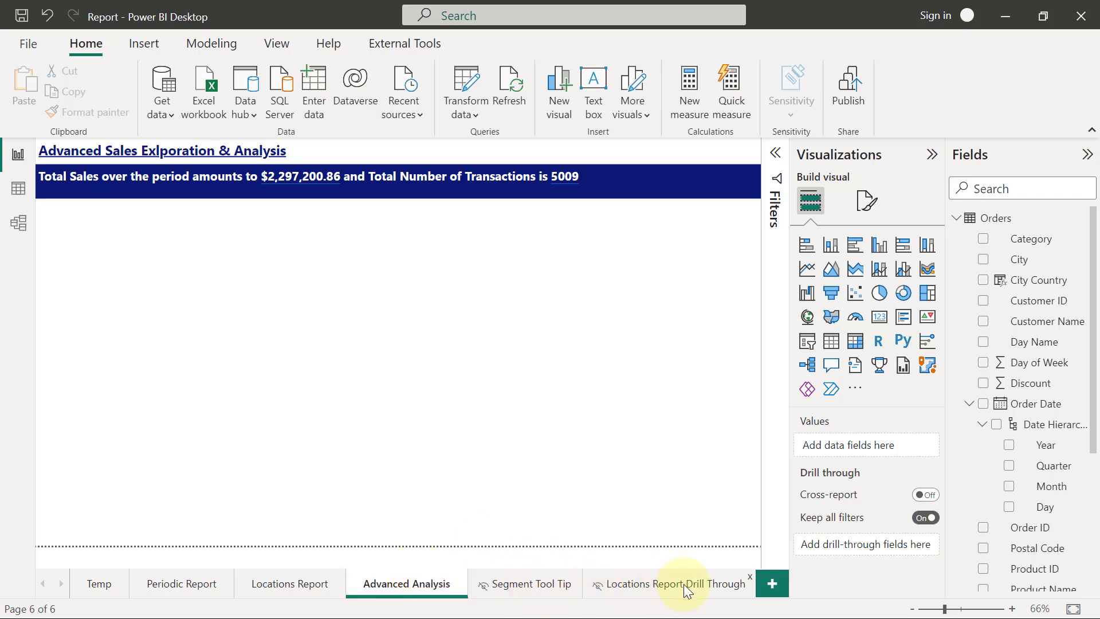
{"action": "mouse_move", "coordinate": [688, 591]}
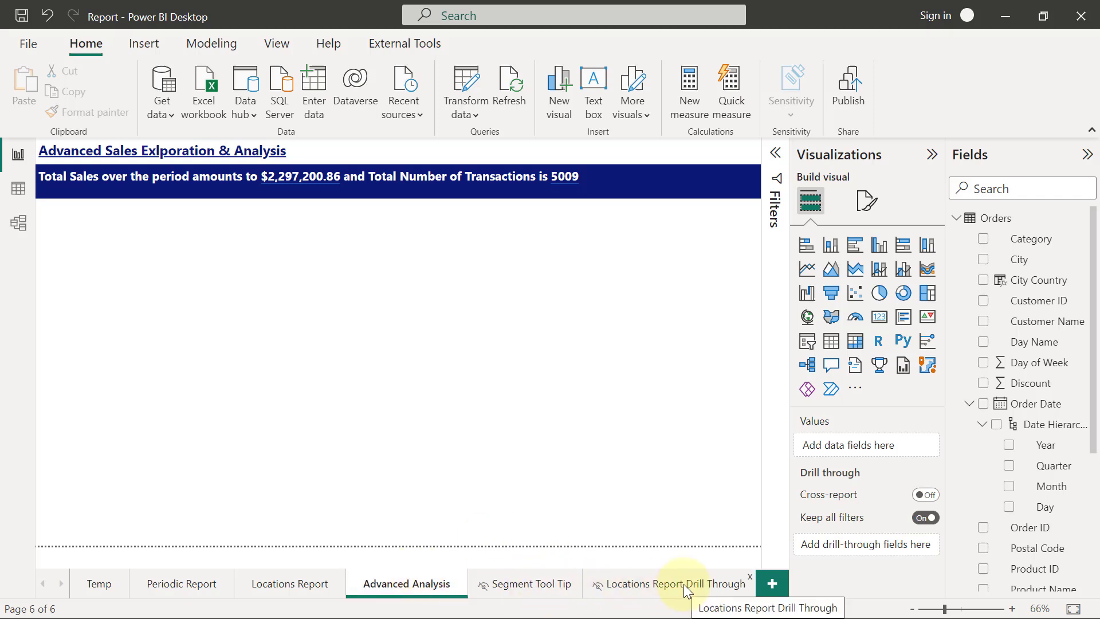
{"action": "mouse_move", "coordinate": [596, 371]}
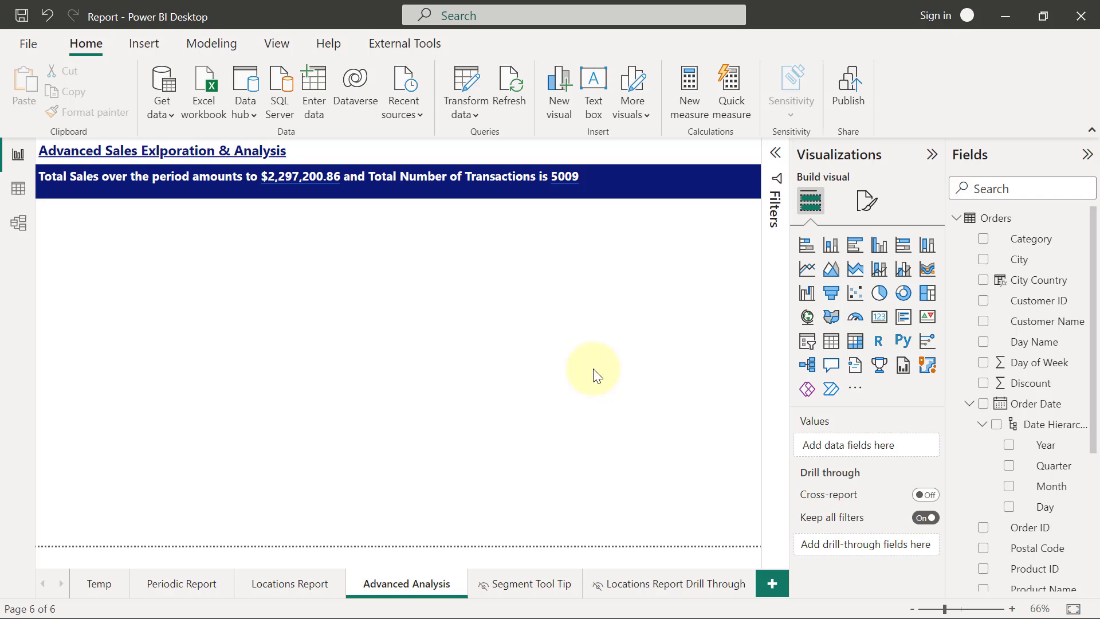
{"action": "mouse_move", "coordinate": [685, 371]}
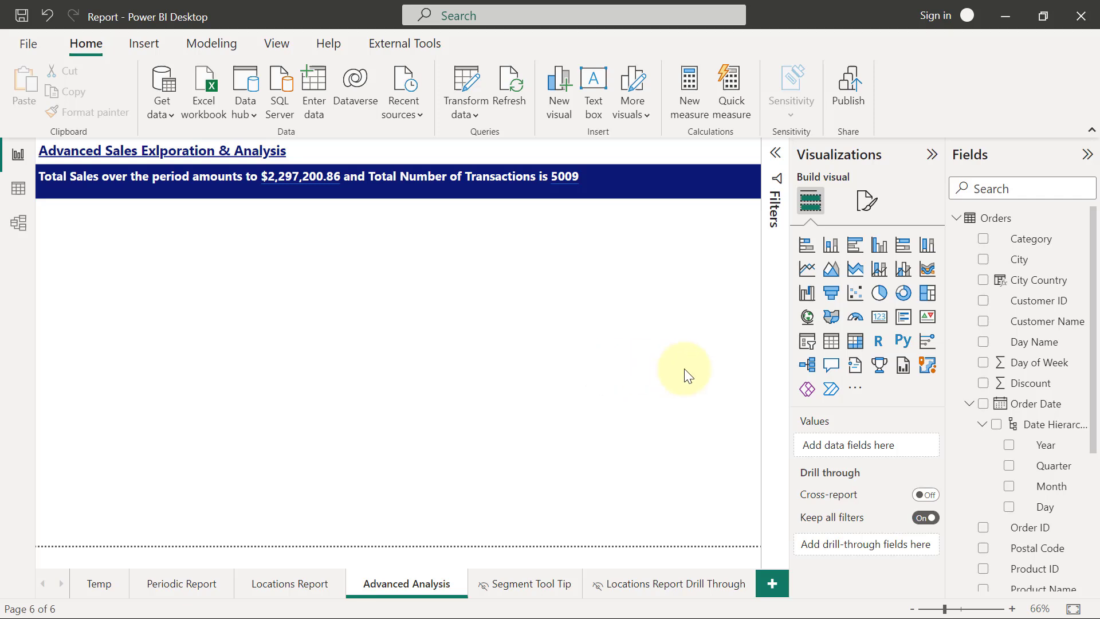
{"action": "mouse_move", "coordinate": [806, 364]}
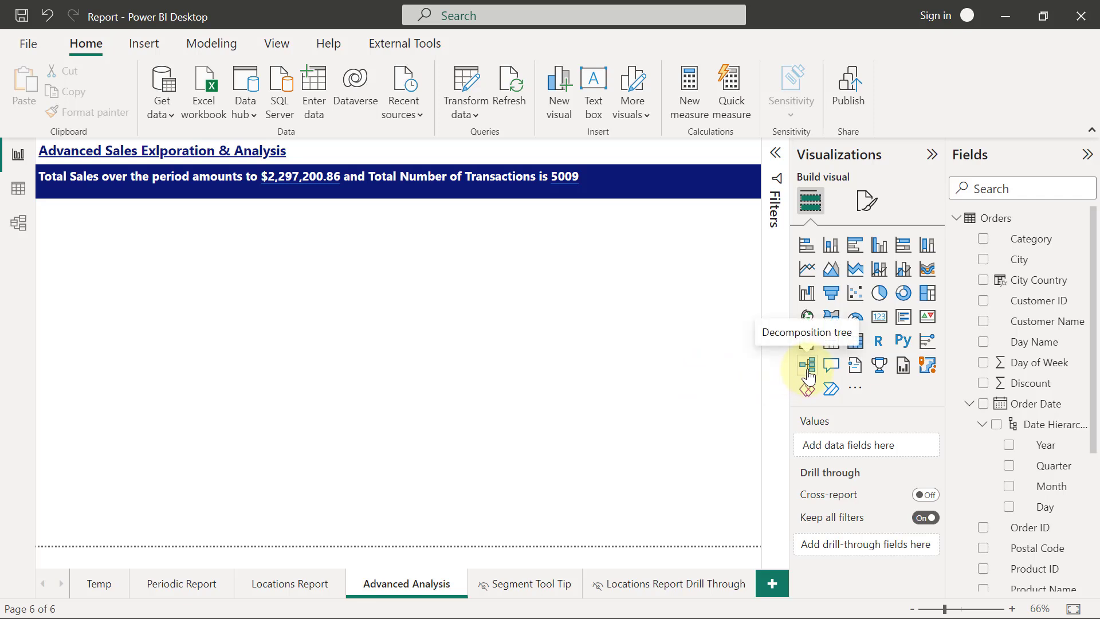
Insert a decomposition tree visual and tick Sales to analyze Sum of Sales (2,297,200.86)
{"action": "left_click", "coordinate": [806, 365]}
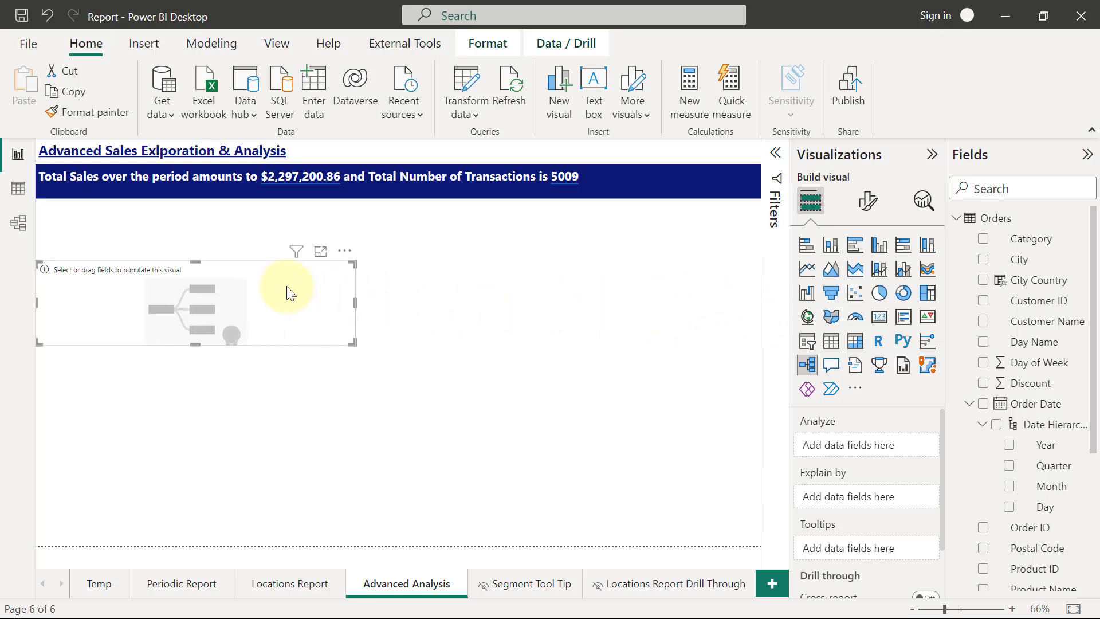
{"action": "mouse_move", "coordinate": [344, 251]}
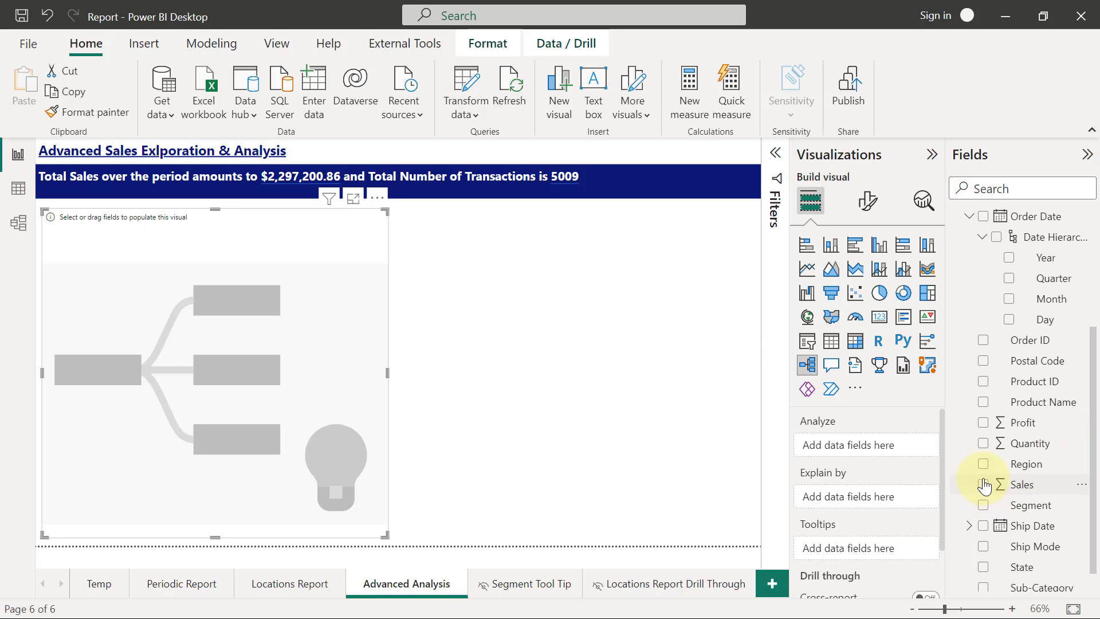
{"action": "left_click", "coordinate": [983, 485]}
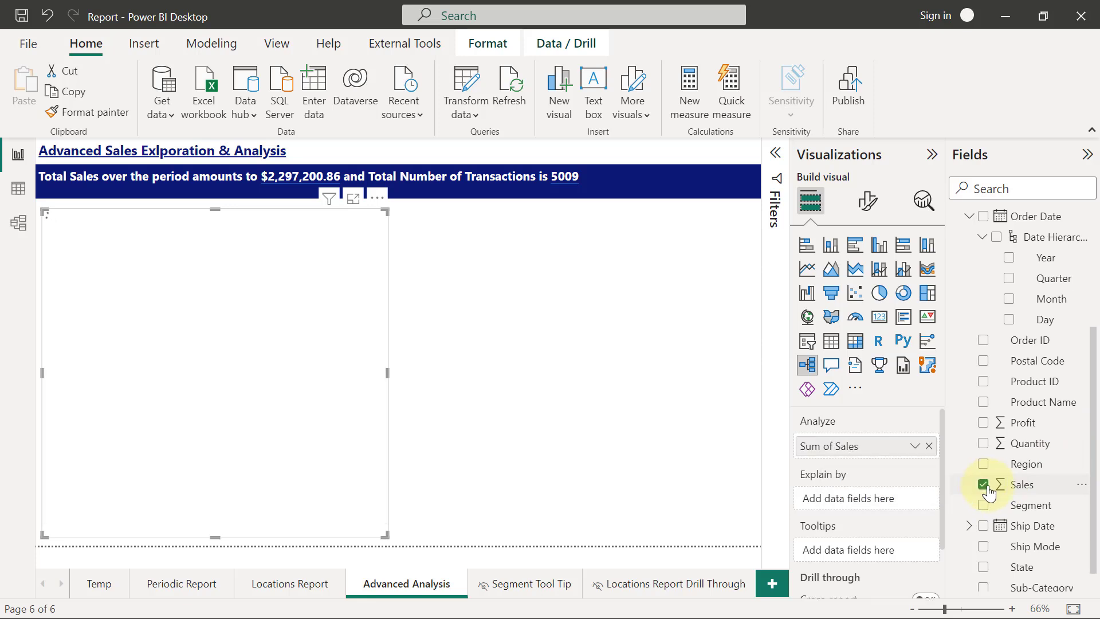
{"action": "left_click", "coordinate": [983, 484]}
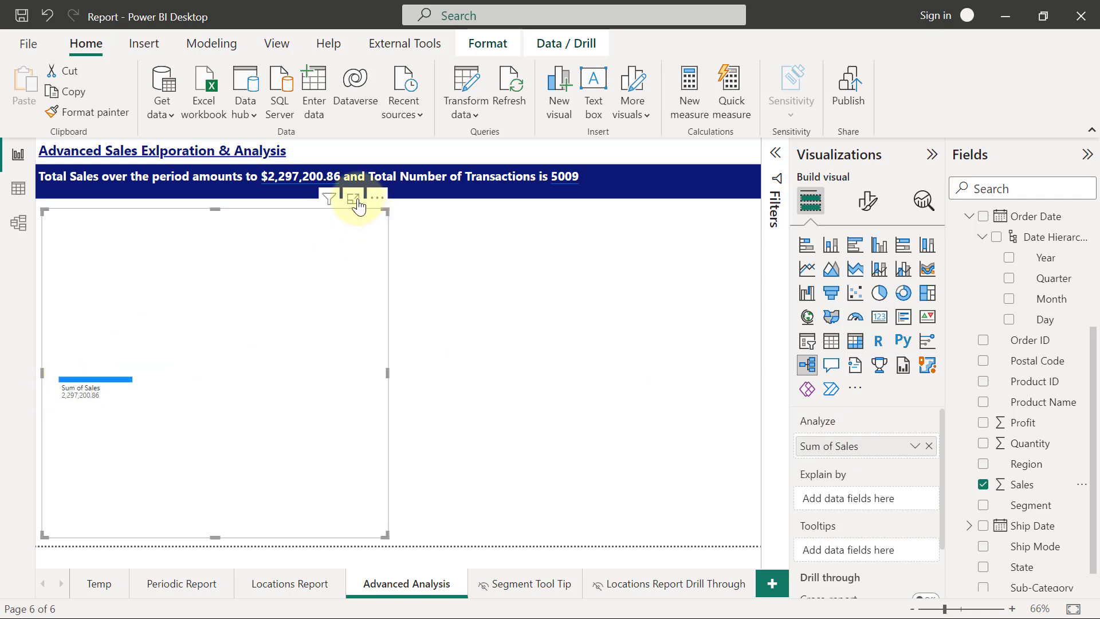
Open the Sum of Sales decomposition tree in focus mode
{"action": "left_click", "coordinate": [353, 199]}
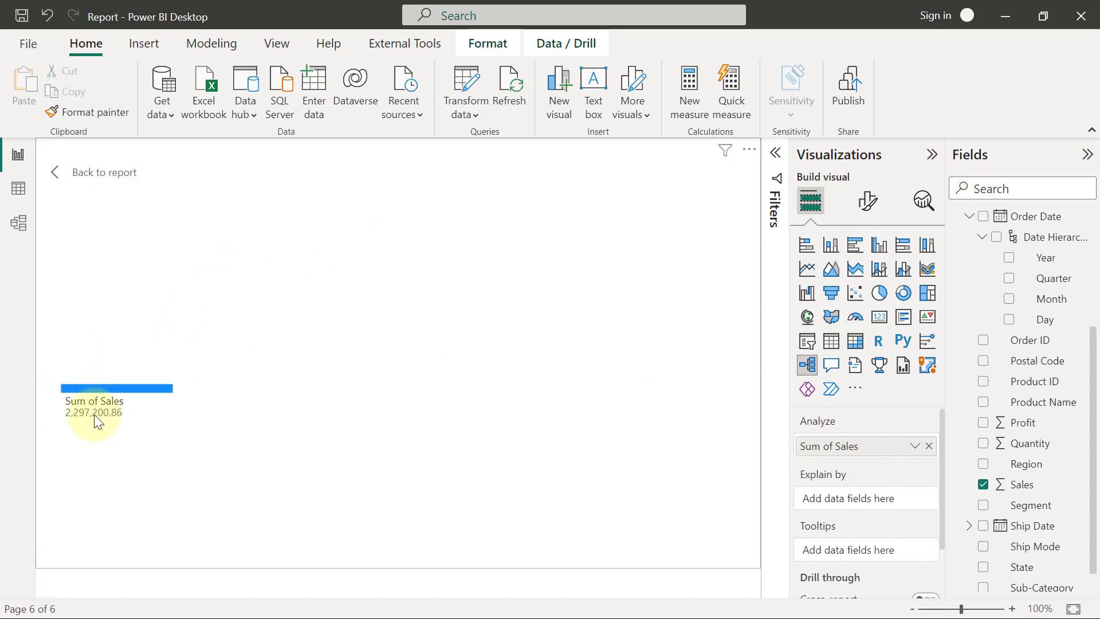
{"action": "mouse_move", "coordinate": [127, 449]}
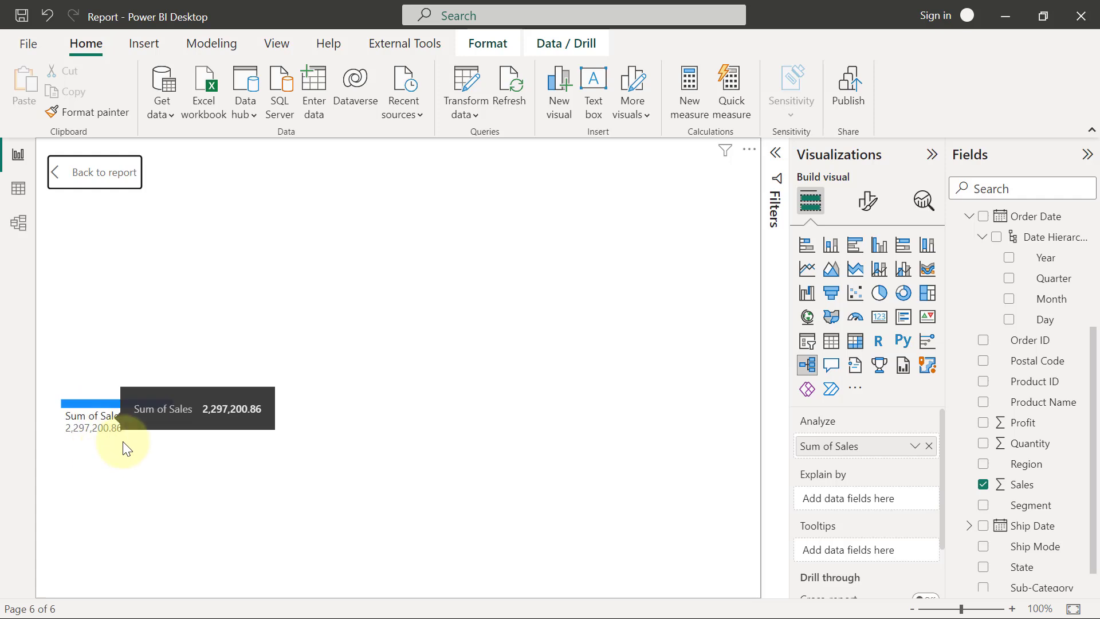
{"action": "mouse_move", "coordinate": [126, 447]}
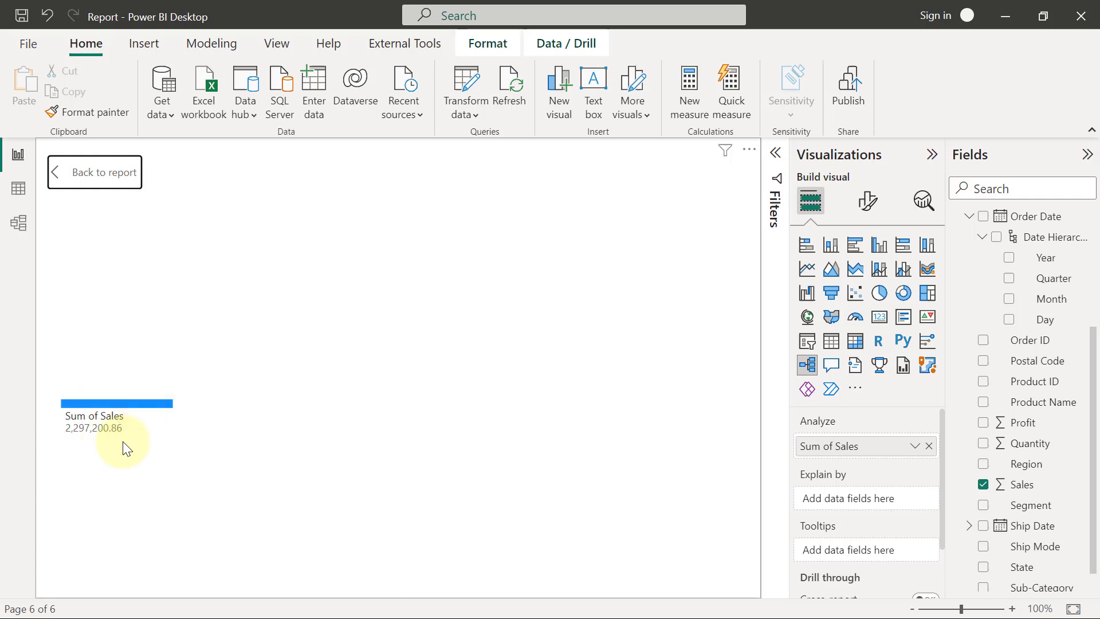
{"action": "mouse_move", "coordinate": [812, 511]}
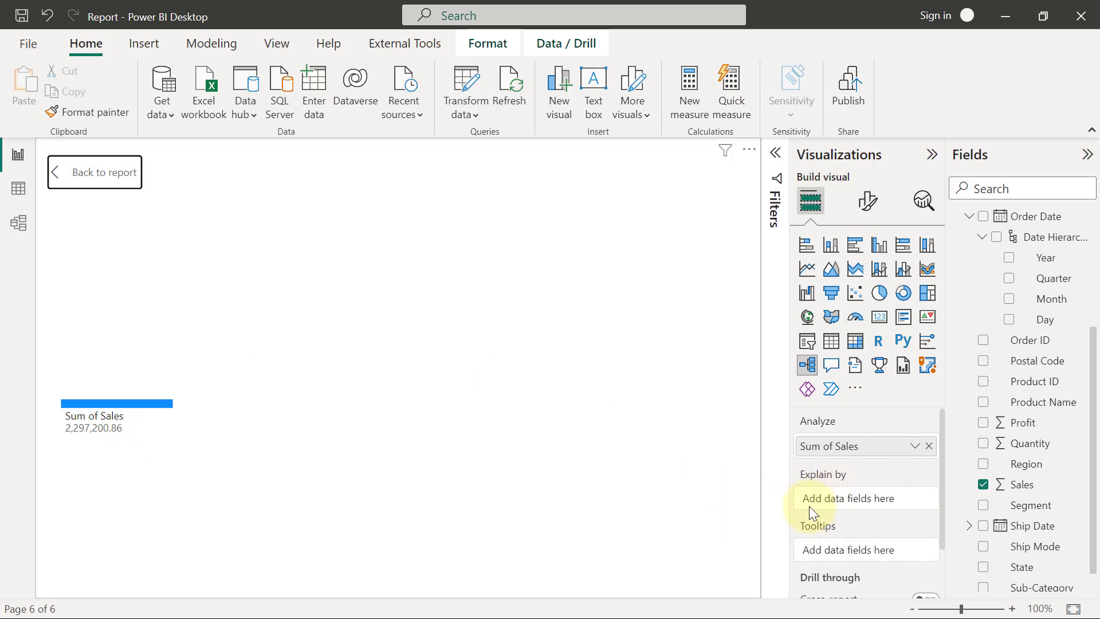
{"action": "mouse_move", "coordinate": [744, 493]}
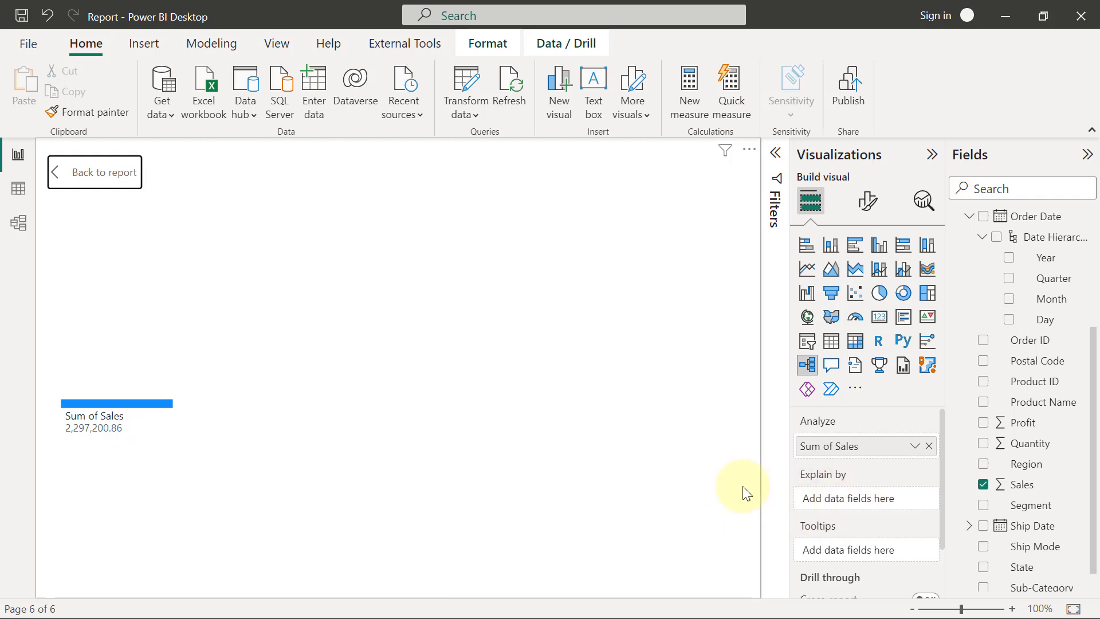
{"action": "mouse_move", "coordinate": [729, 487]}
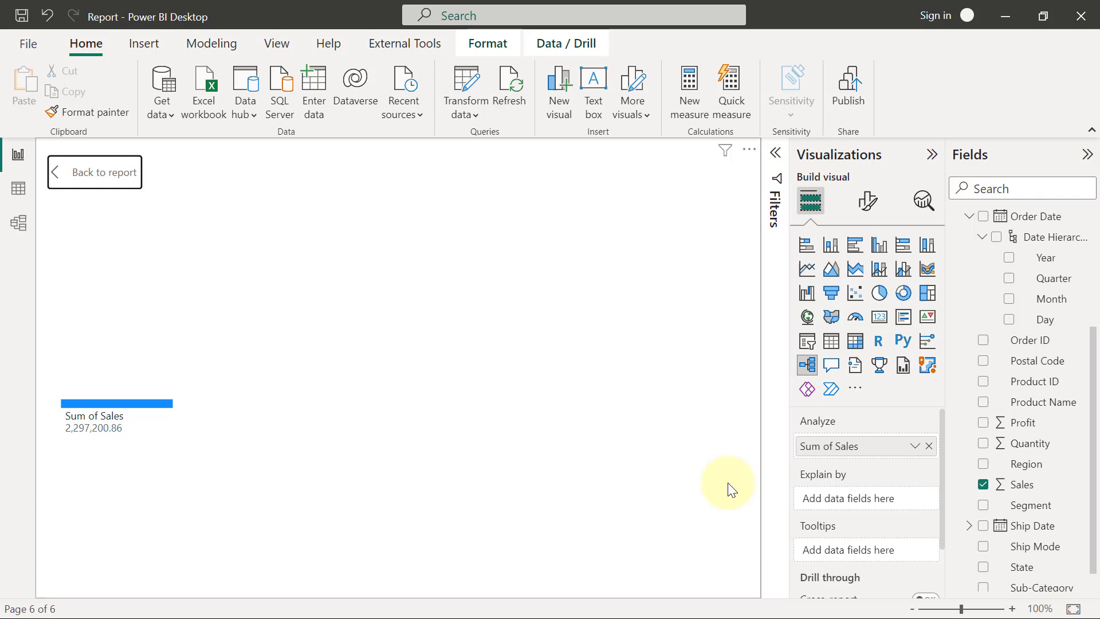
{"action": "mouse_move", "coordinate": [207, 402]}
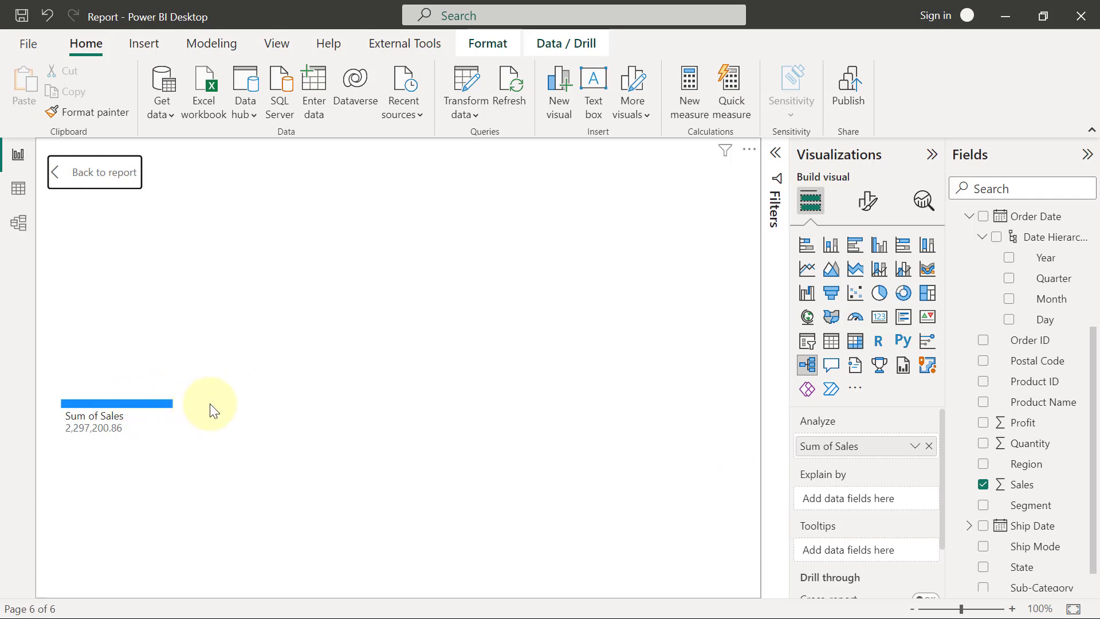
{"action": "mouse_move", "coordinate": [222, 411]}
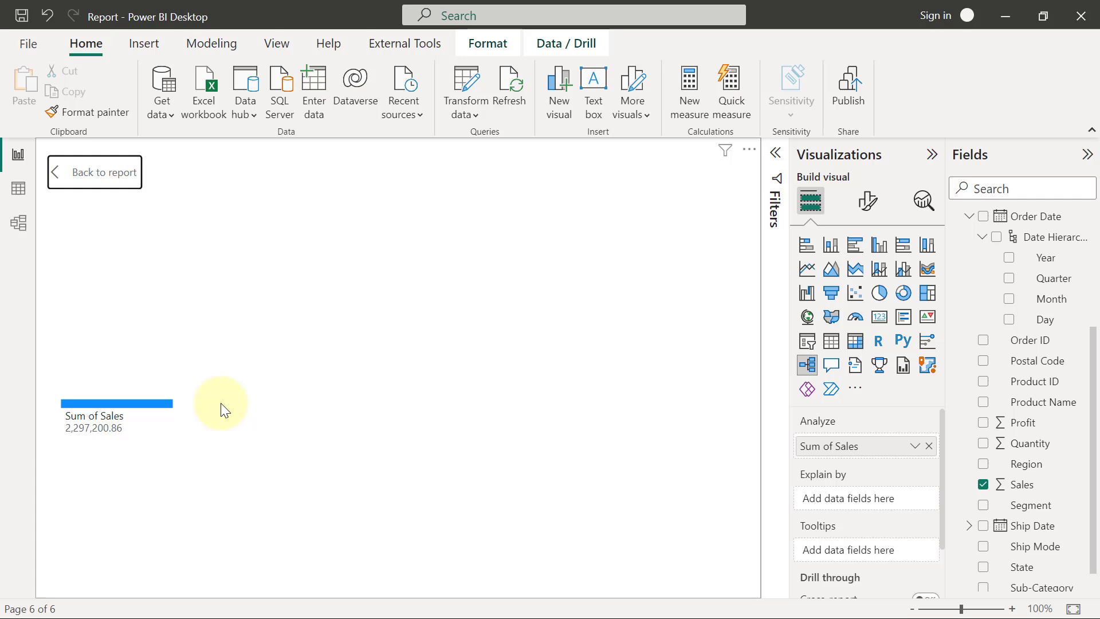
{"action": "mouse_move", "coordinate": [193, 422]}
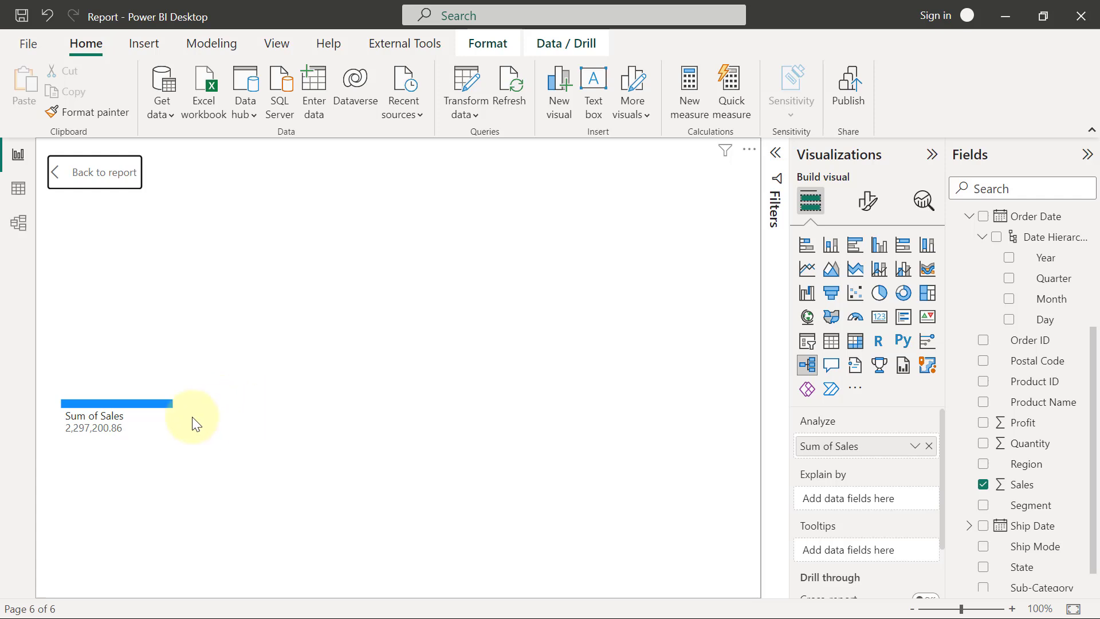
{"action": "mouse_move", "coordinate": [117, 419]}
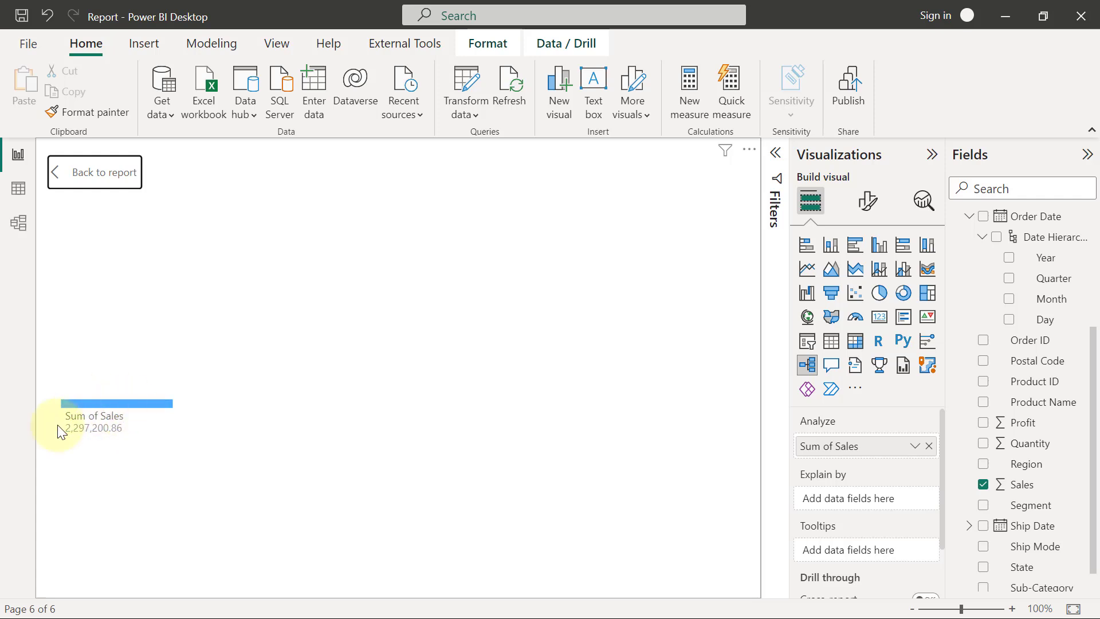
{"action": "mouse_move", "coordinate": [852, 429]}
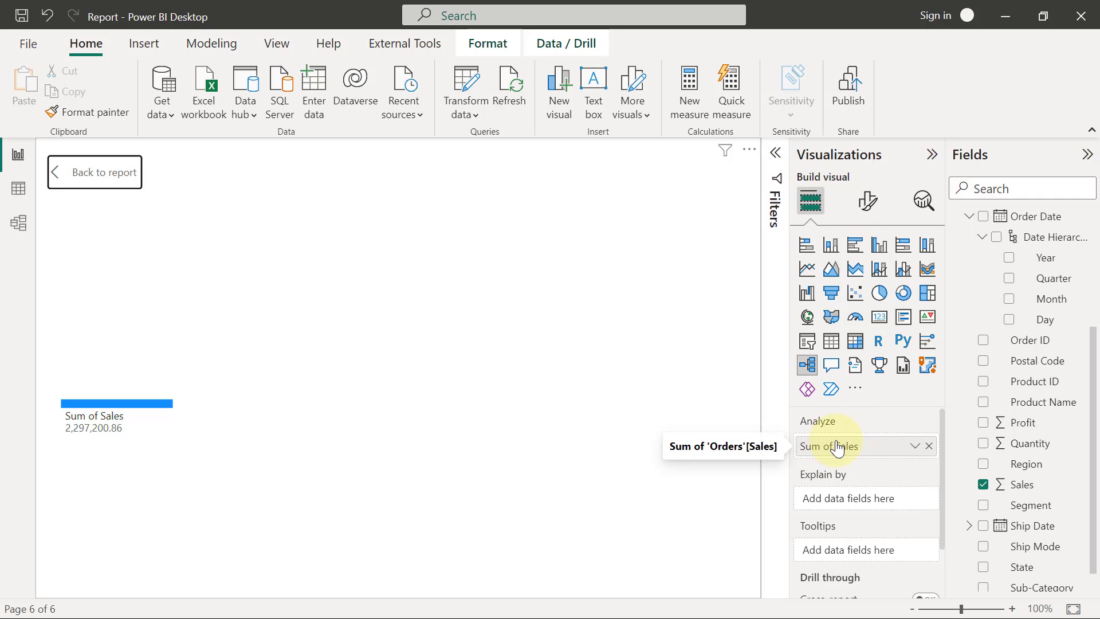
Rename the Sum of Sales field in the Analyze well to 'Total Sales'
{"action": "double_click", "coordinate": [838, 446]}
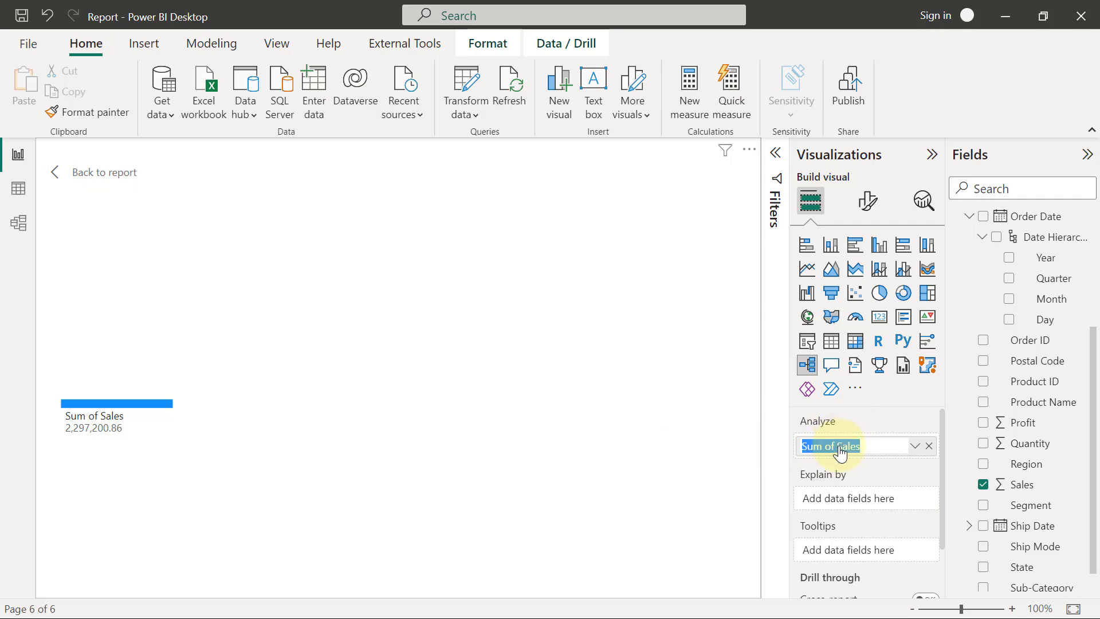
{"action": "mouse_move", "coordinate": [842, 450]}
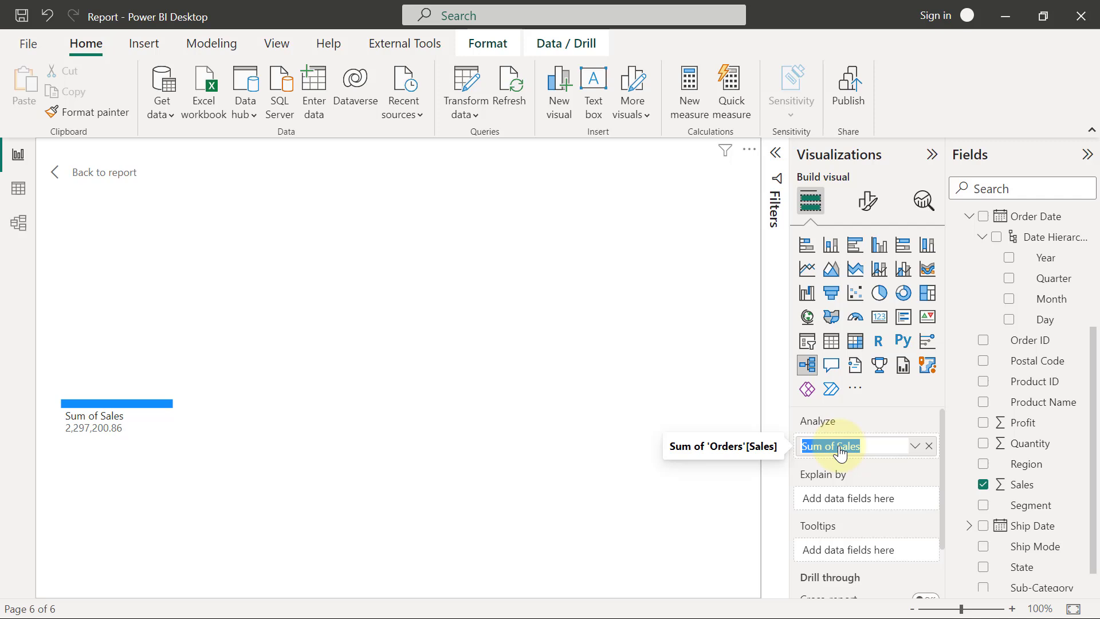
{"action": "type", "text": "Total"}
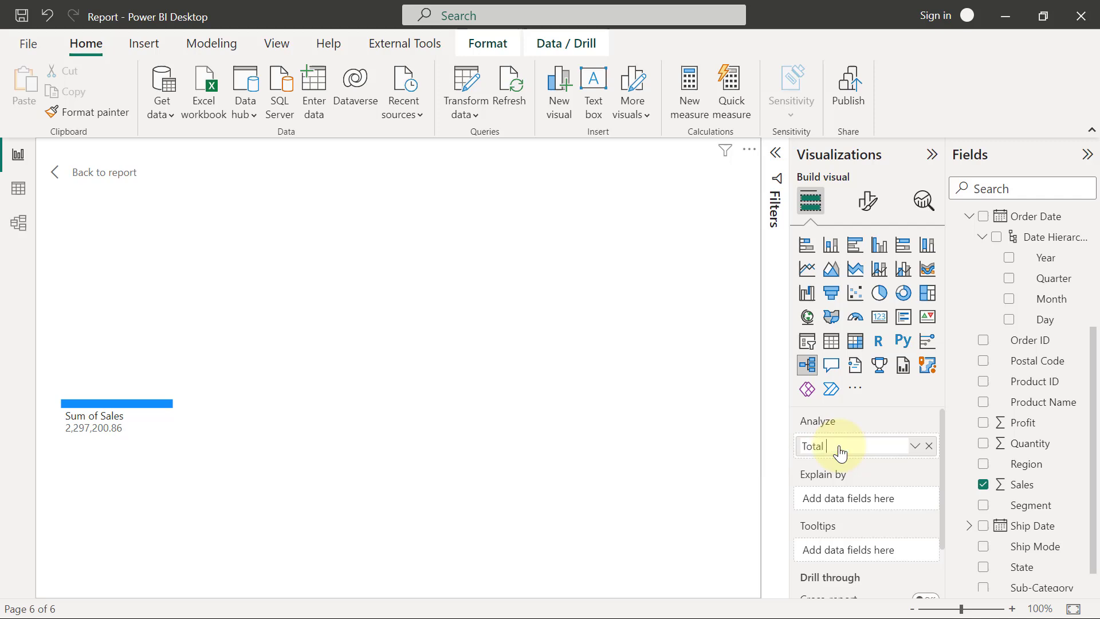
{"action": "type", "text": "Sales"}
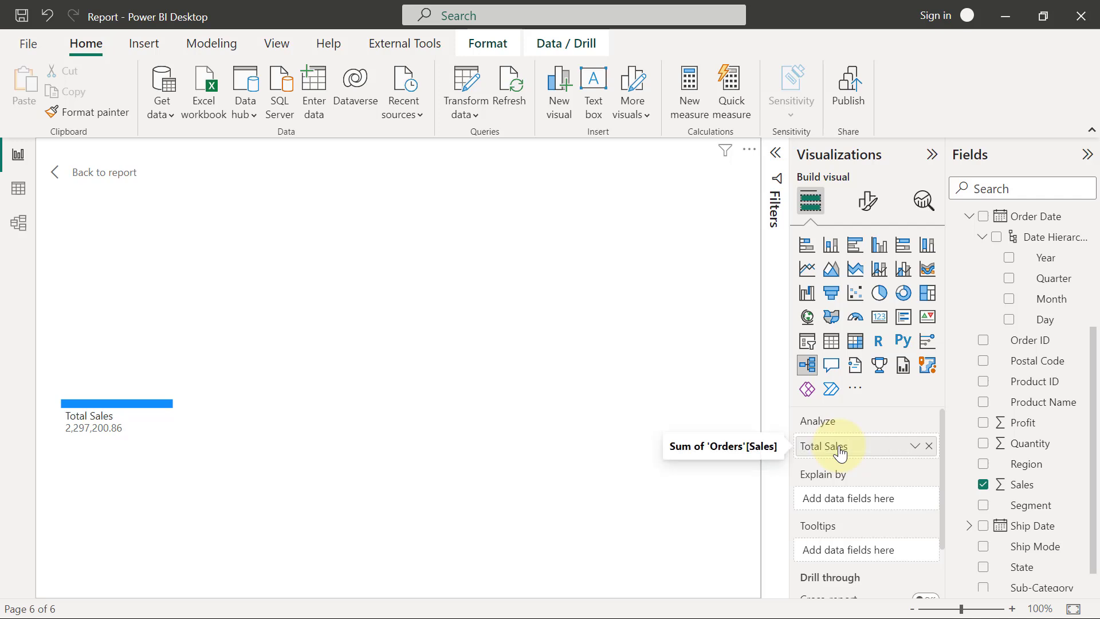
{"action": "mouse_move", "coordinate": [1069, 341]}
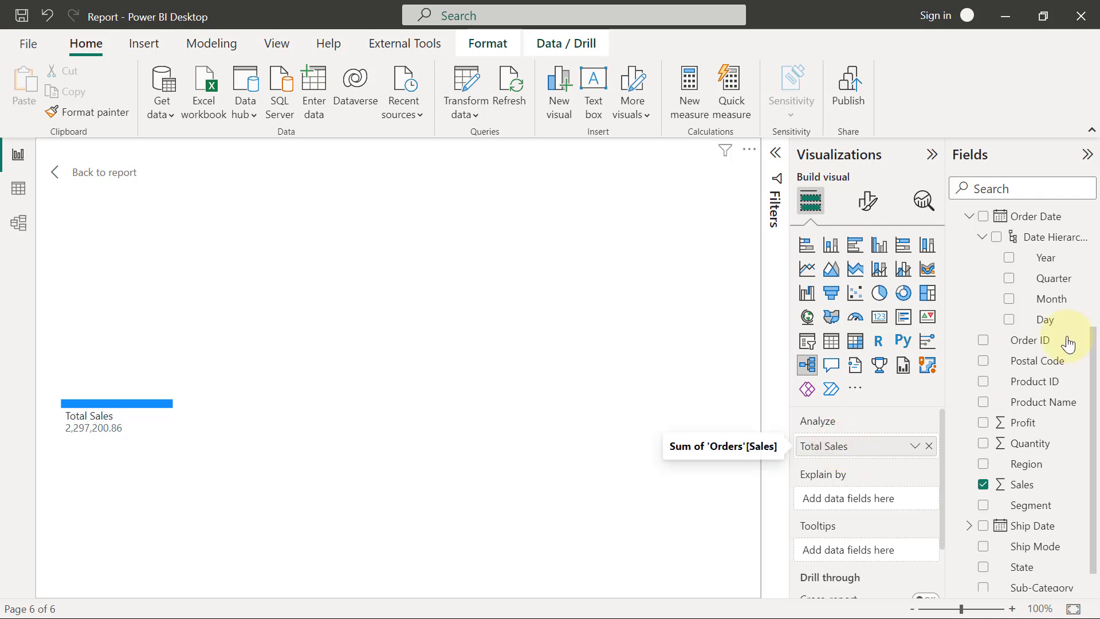
{"action": "mouse_move", "coordinate": [1009, 258]}
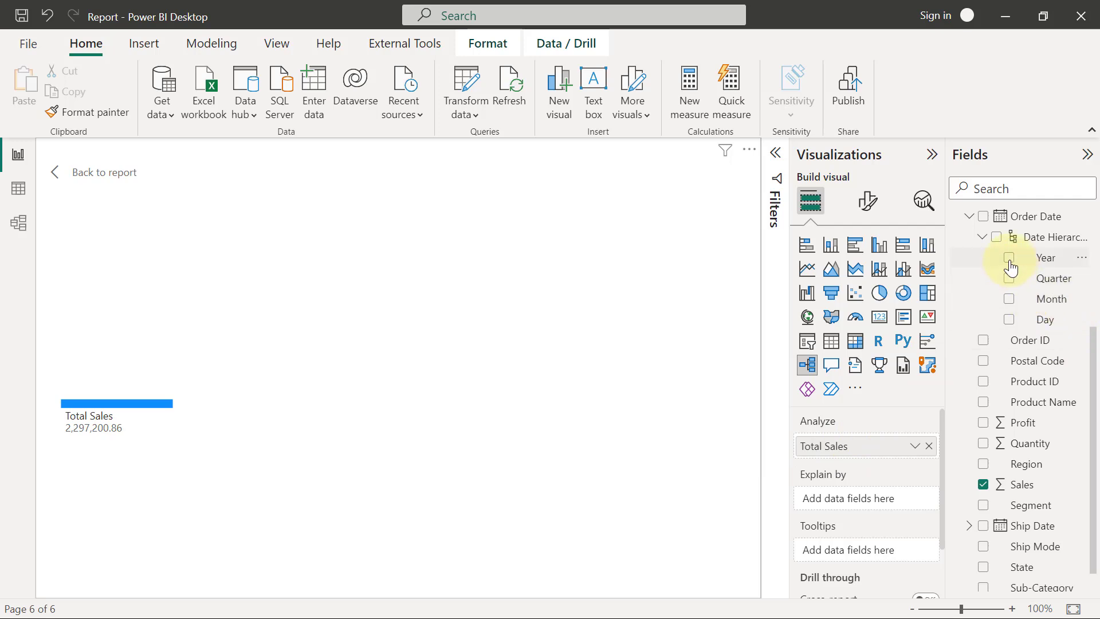
Add Year, Quarter, Region, Segment, Ship Mode, another field, Category and City to Explain by
{"action": "left_click", "coordinate": [1009, 258]}
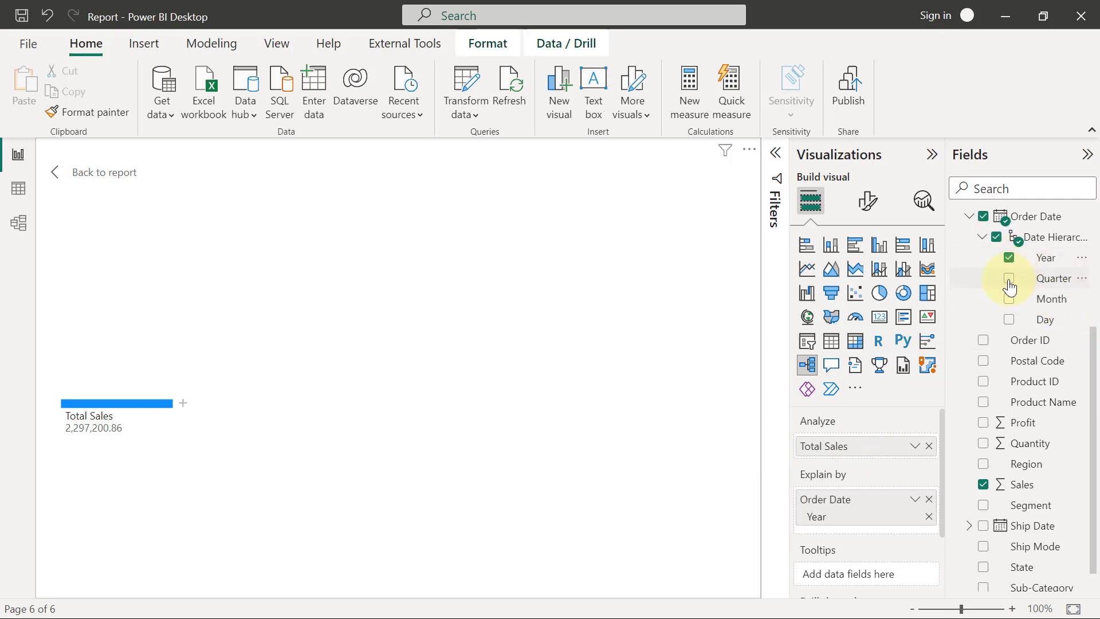
{"action": "left_click", "coordinate": [1009, 279]}
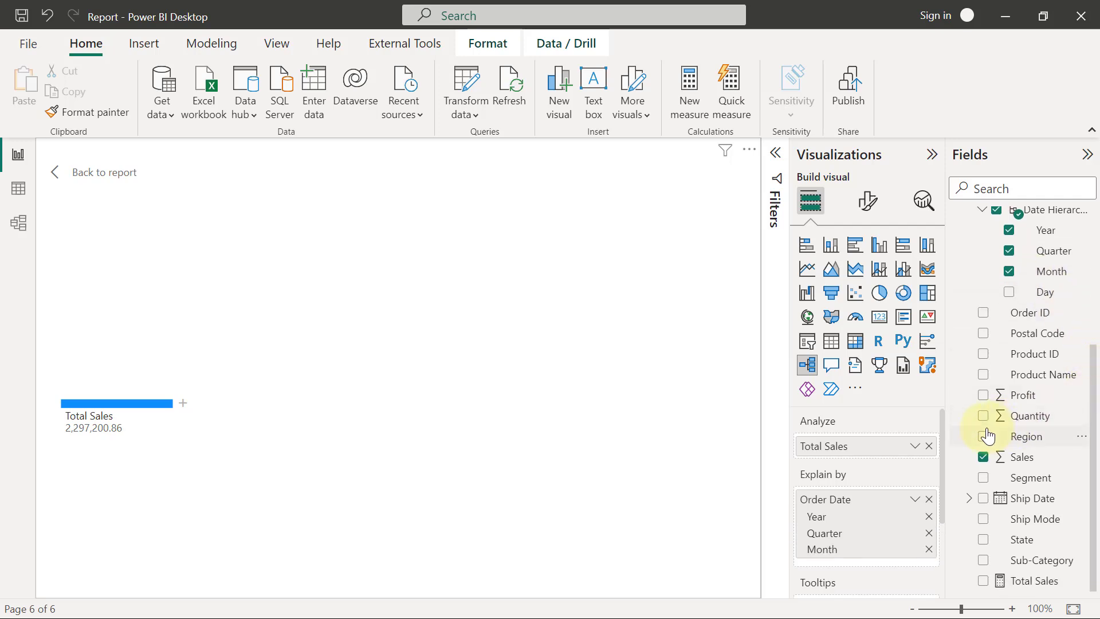
{"action": "left_click", "coordinate": [983, 436]}
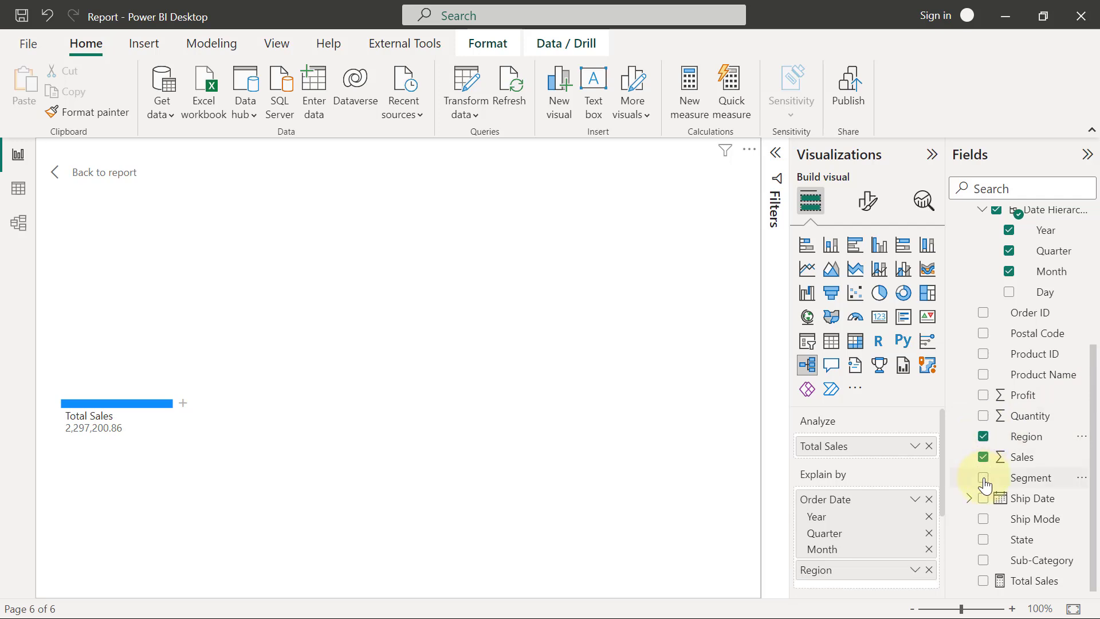
{"action": "left_click", "coordinate": [984, 478]}
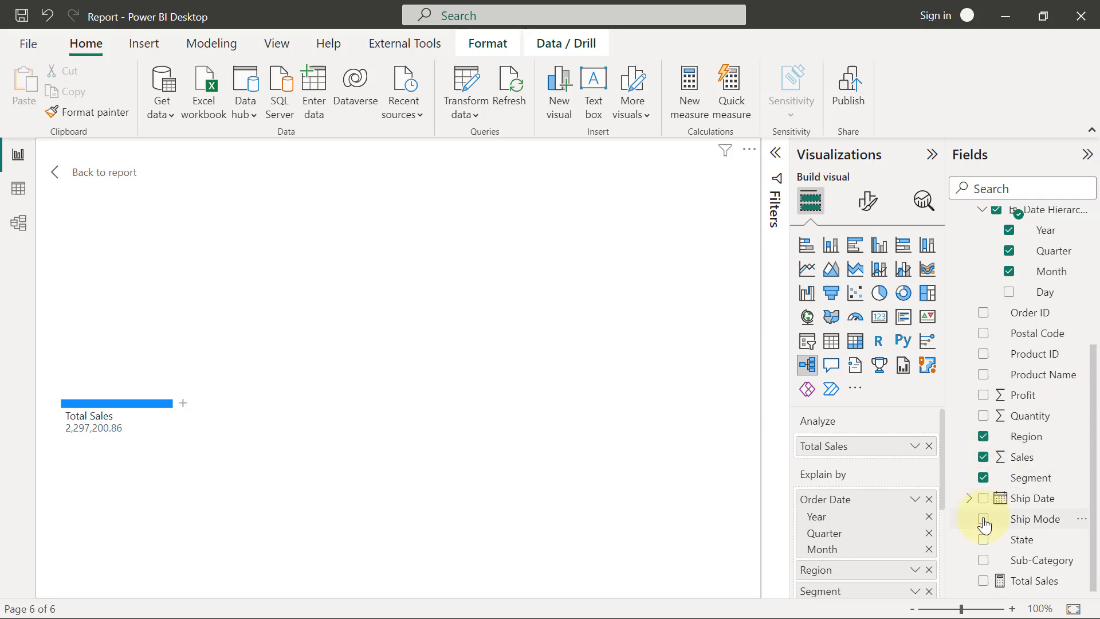
{"action": "left_click", "coordinate": [983, 520]}
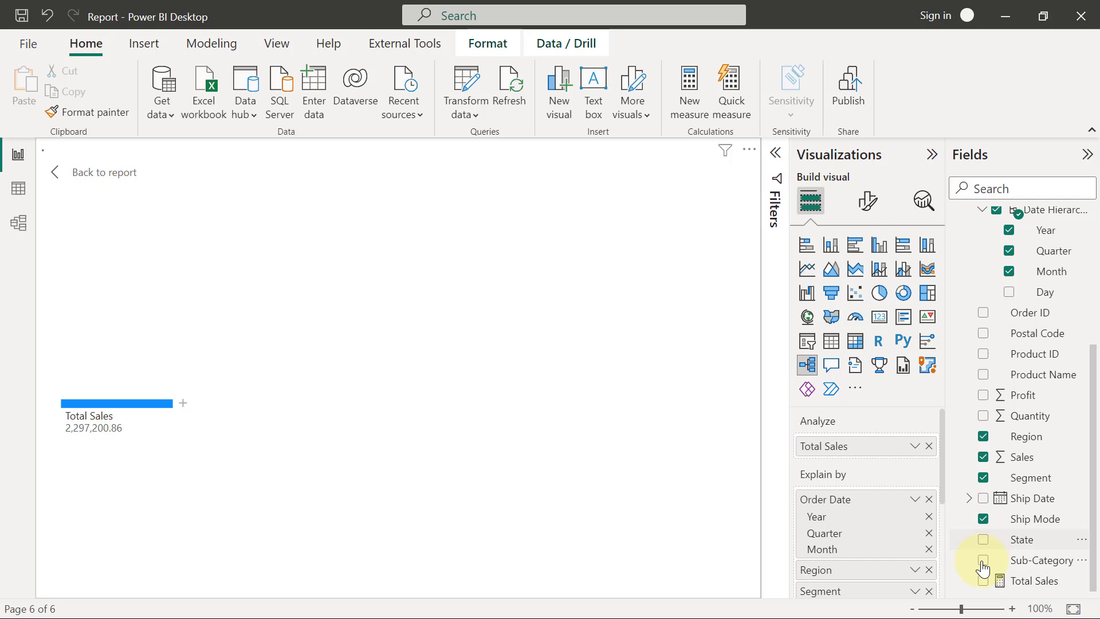
{"action": "left_click", "coordinate": [983, 560]}
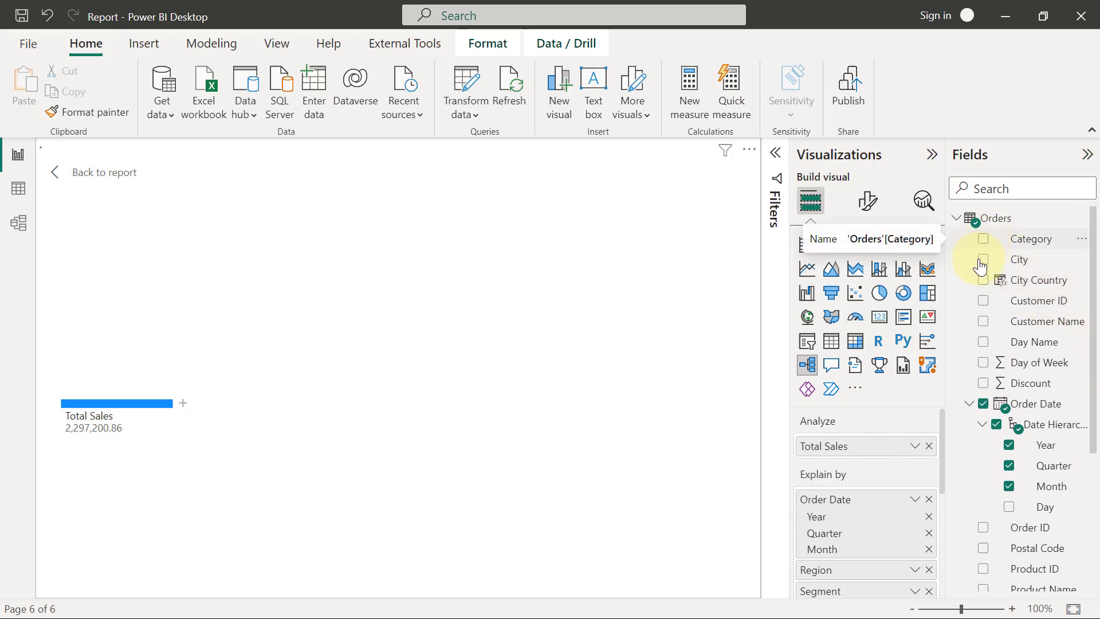
{"action": "left_click", "coordinate": [983, 239]}
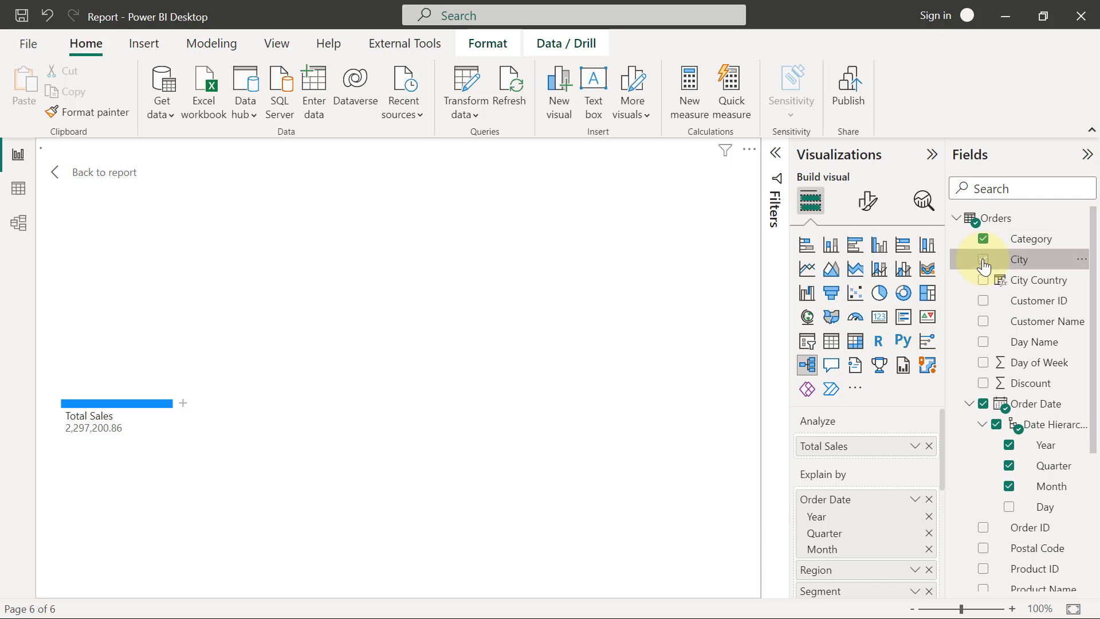
{"action": "left_click", "coordinate": [983, 259]}
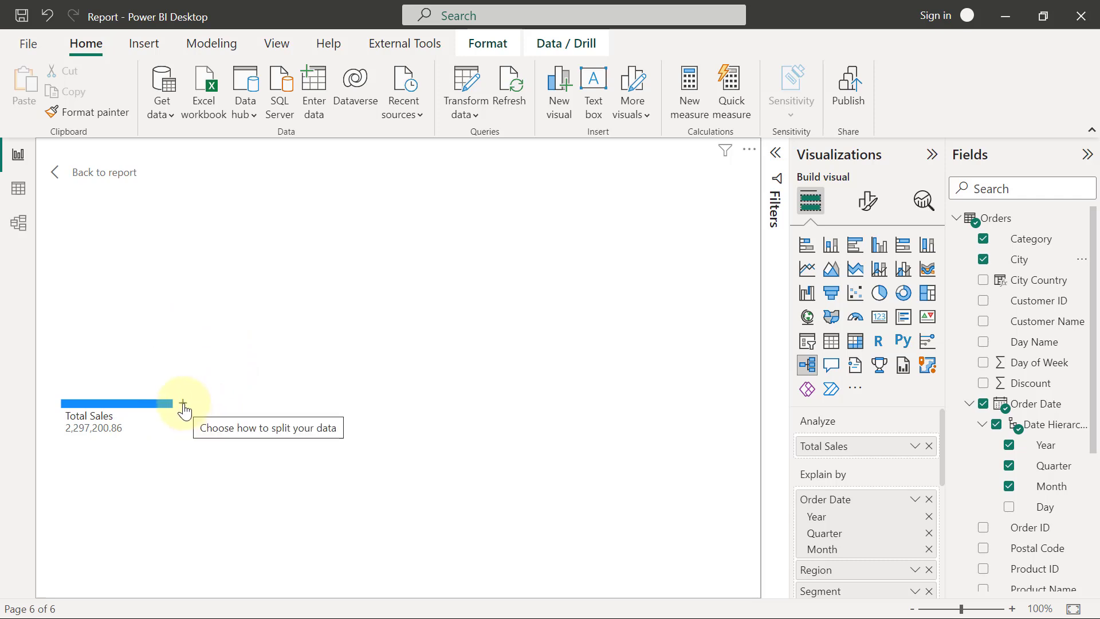
Split Total Sales by Year, break 2016 down by Category, then remove the Year level
{"action": "left_click", "coordinate": [183, 406]}
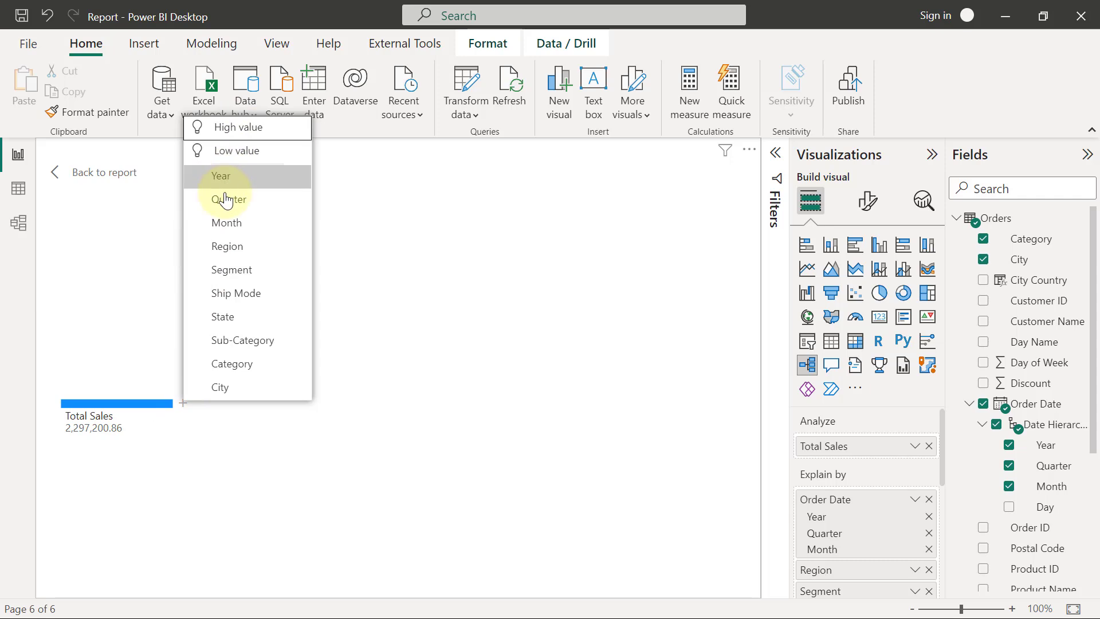
{"action": "mouse_move", "coordinate": [228, 349]}
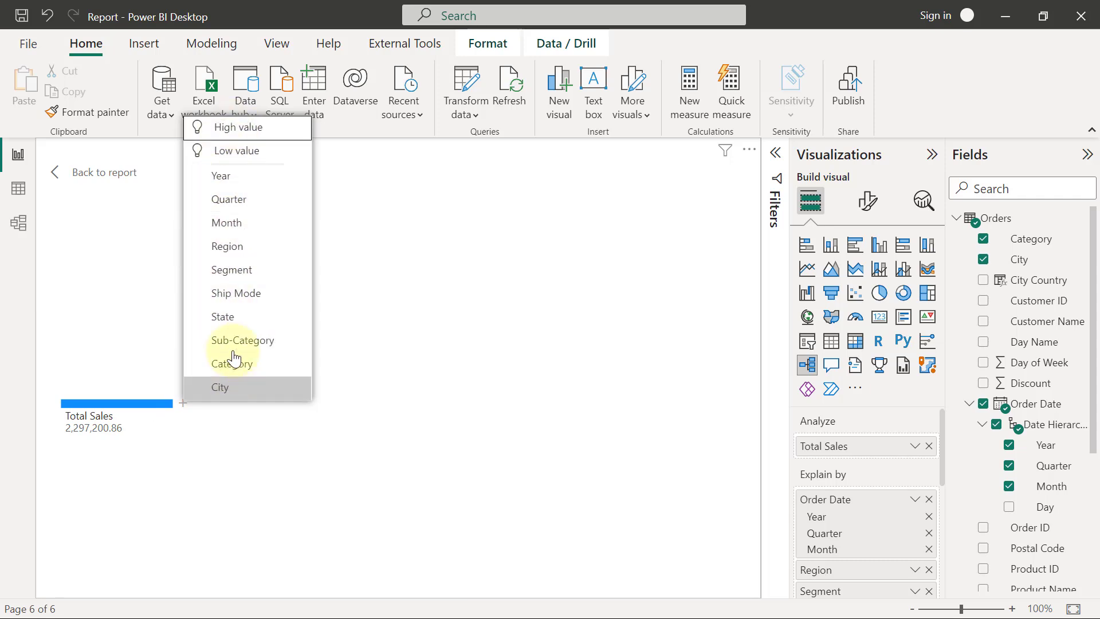
{"action": "left_click", "coordinate": [220, 176]}
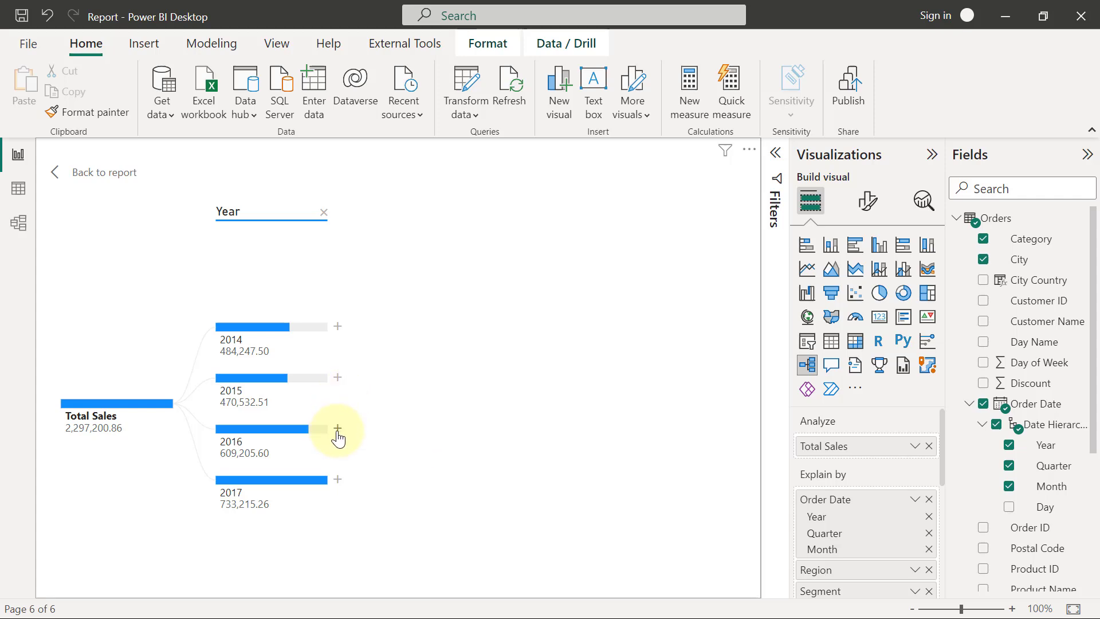
{"action": "left_click", "coordinate": [338, 426]}
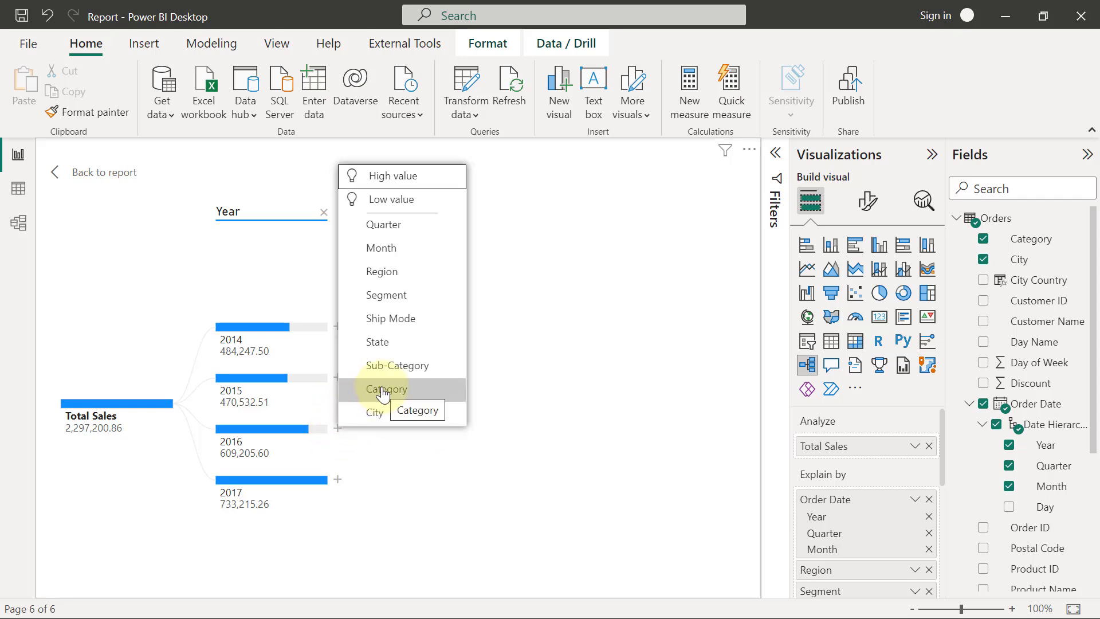
{"action": "left_click", "coordinate": [386, 389]}
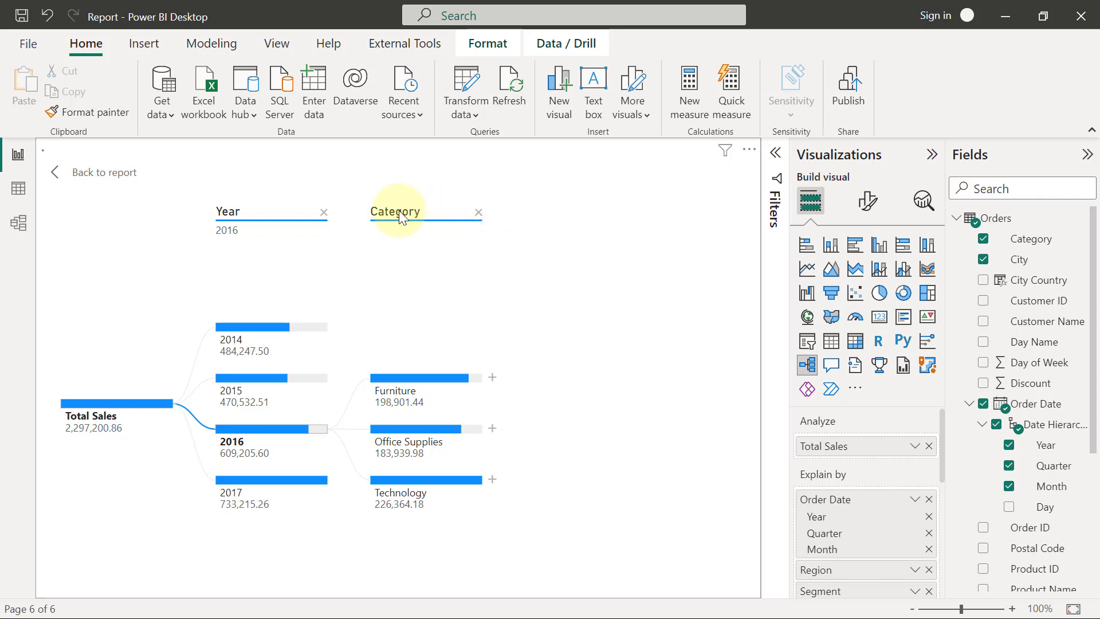
{"action": "left_click", "coordinate": [478, 212]}
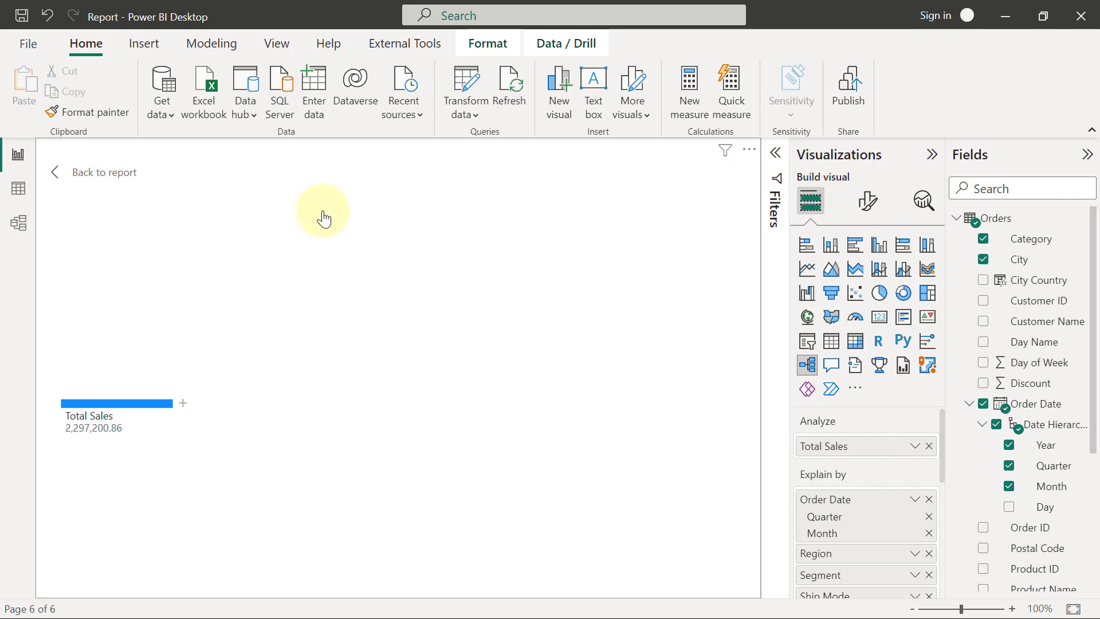
{"action": "mouse_move", "coordinate": [301, 249]}
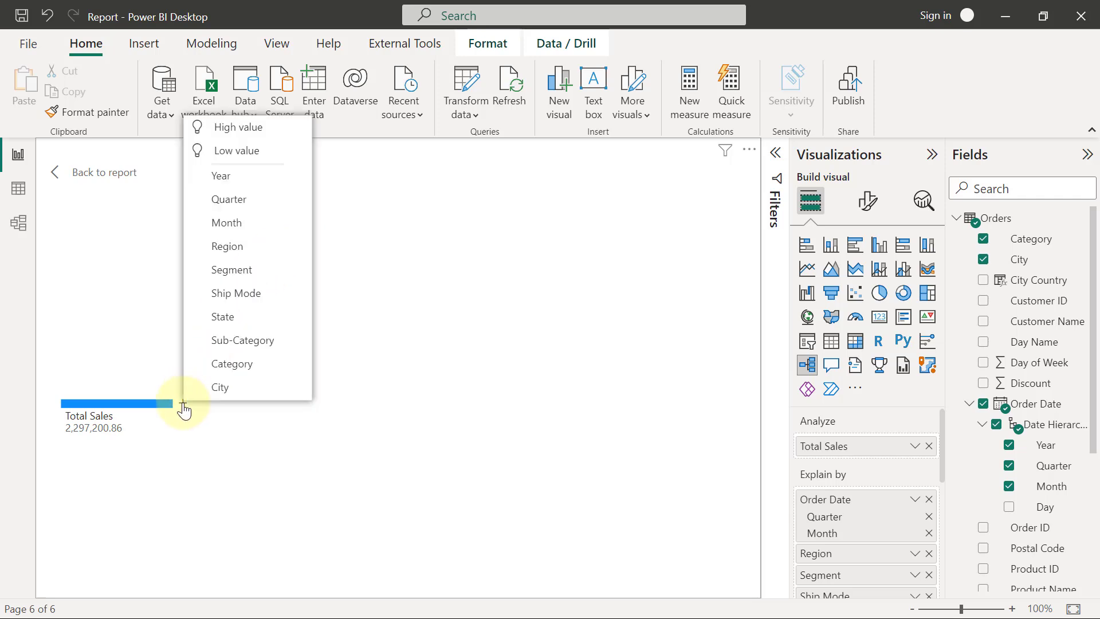
Split Total Sales by Year again into 2014–2017, with Year locked
{"action": "left_click", "coordinate": [220, 176]}
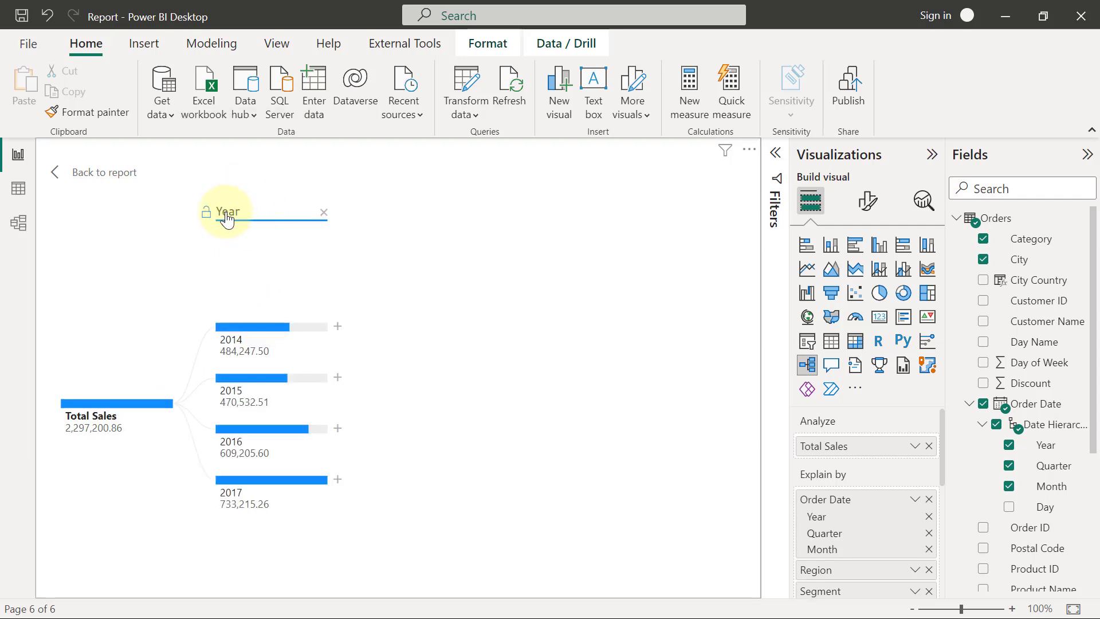
{"action": "mouse_move", "coordinate": [208, 258]}
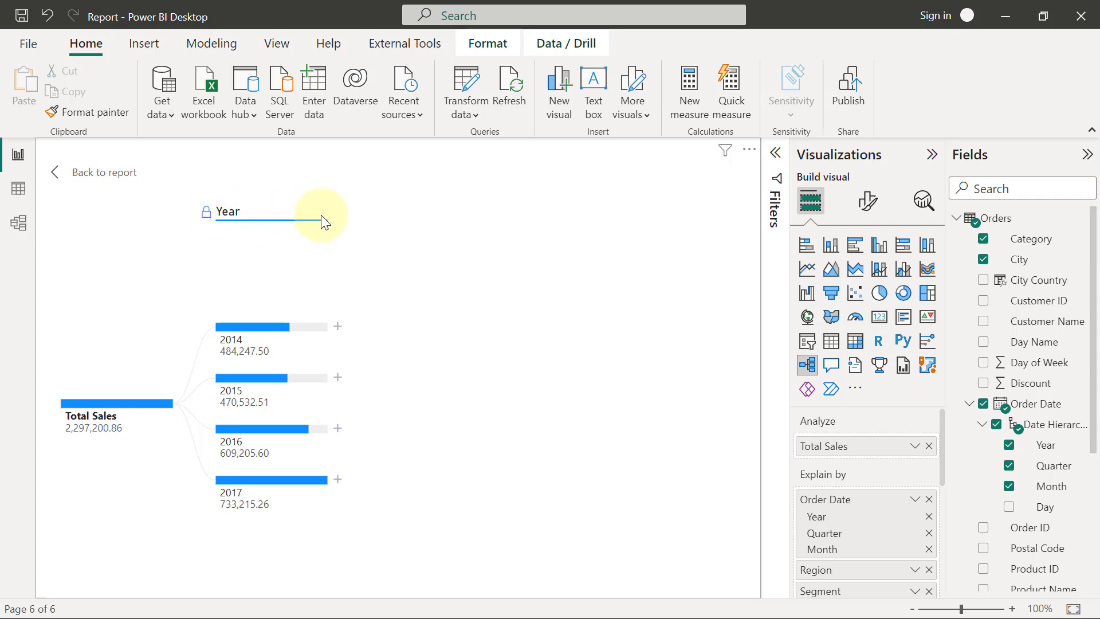
{"action": "mouse_move", "coordinate": [329, 215]}
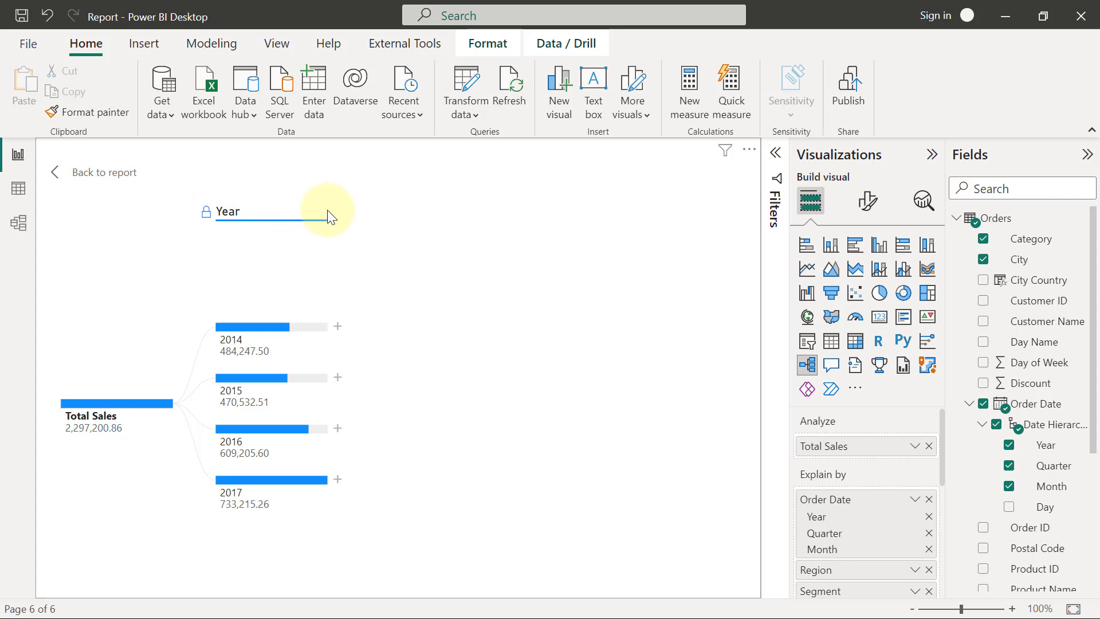
{"action": "mouse_move", "coordinate": [301, 261]}
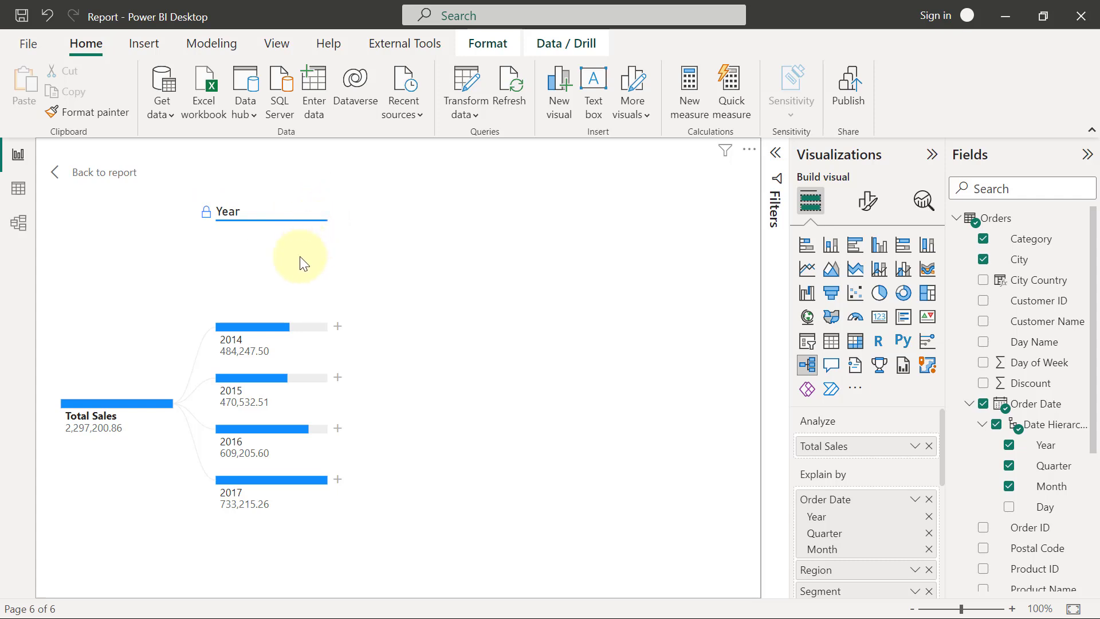